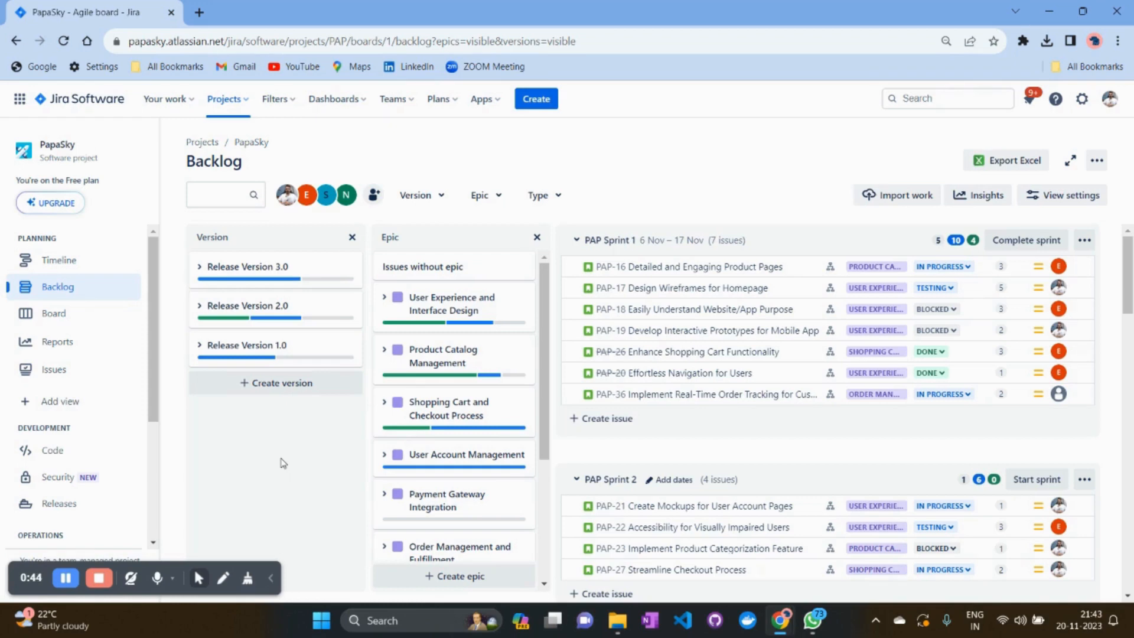
mouse_move(335, 99)
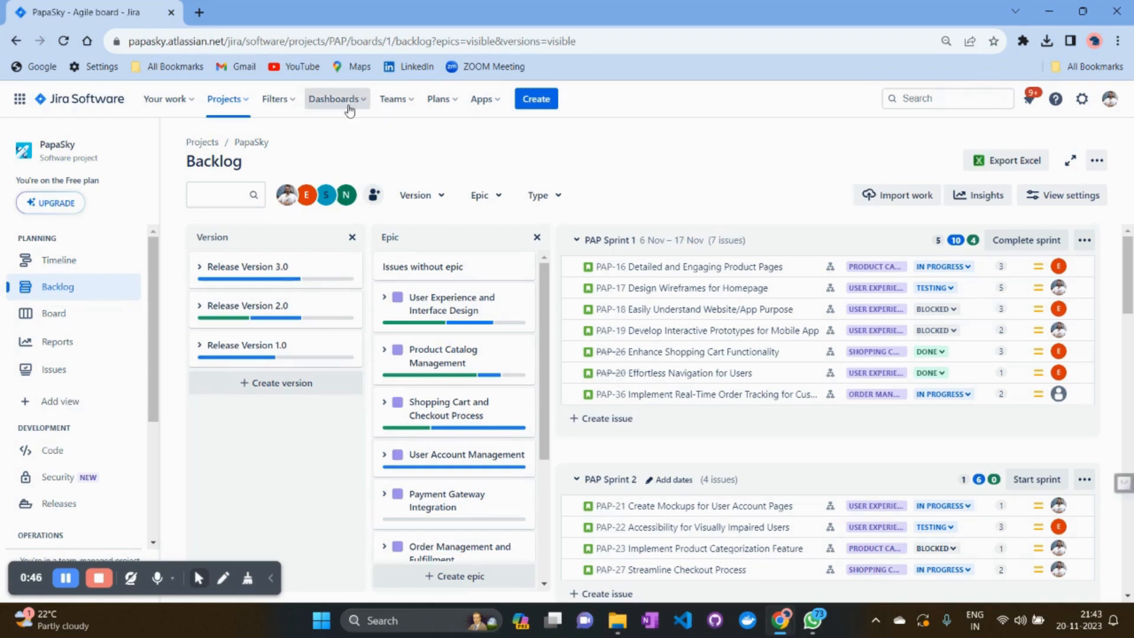
- Go to the starred PapaSky E-Commerce dashboard from the Dashboards menu
click(336, 99)
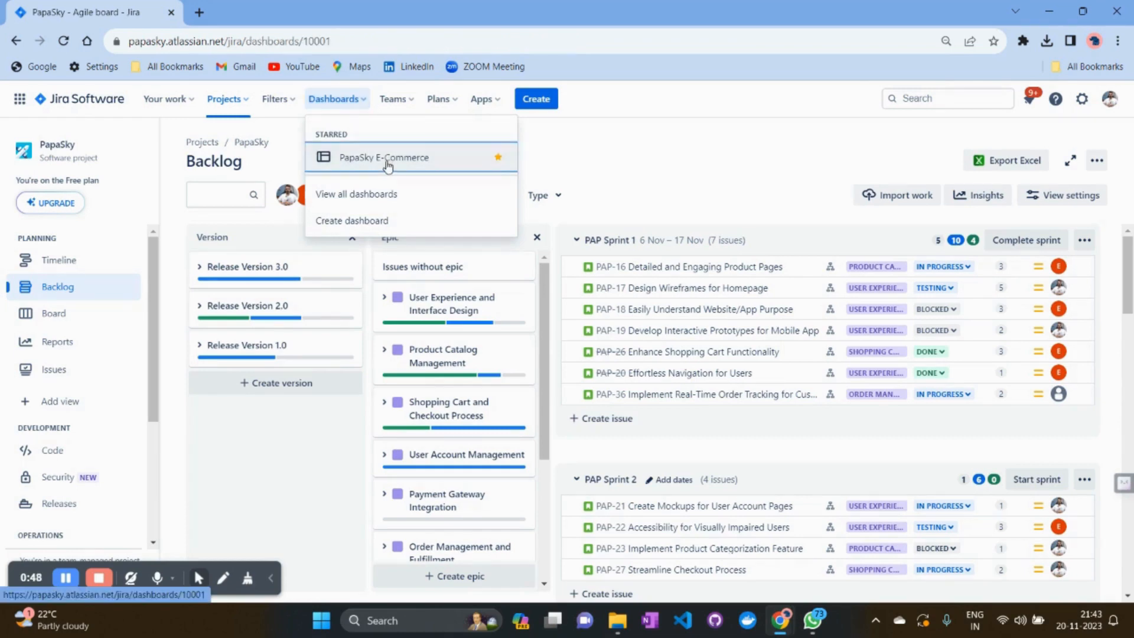
click(384, 157)
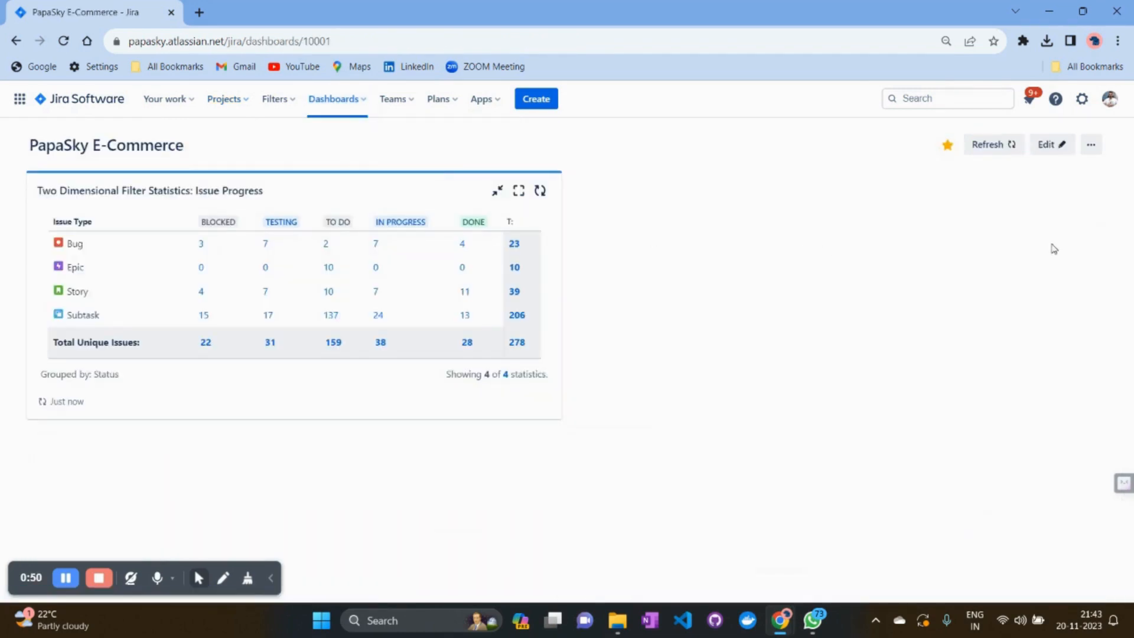
- Enter dashboard edit mode and filter the gadget catalogue by 'create'
click(1050, 144)
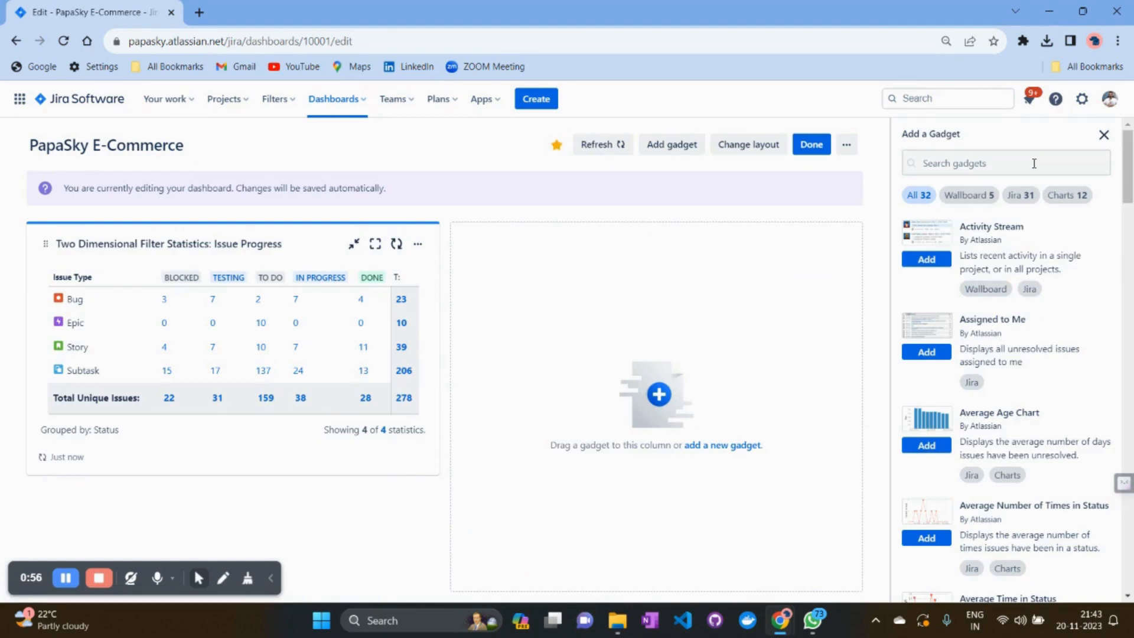
click(1004, 163)
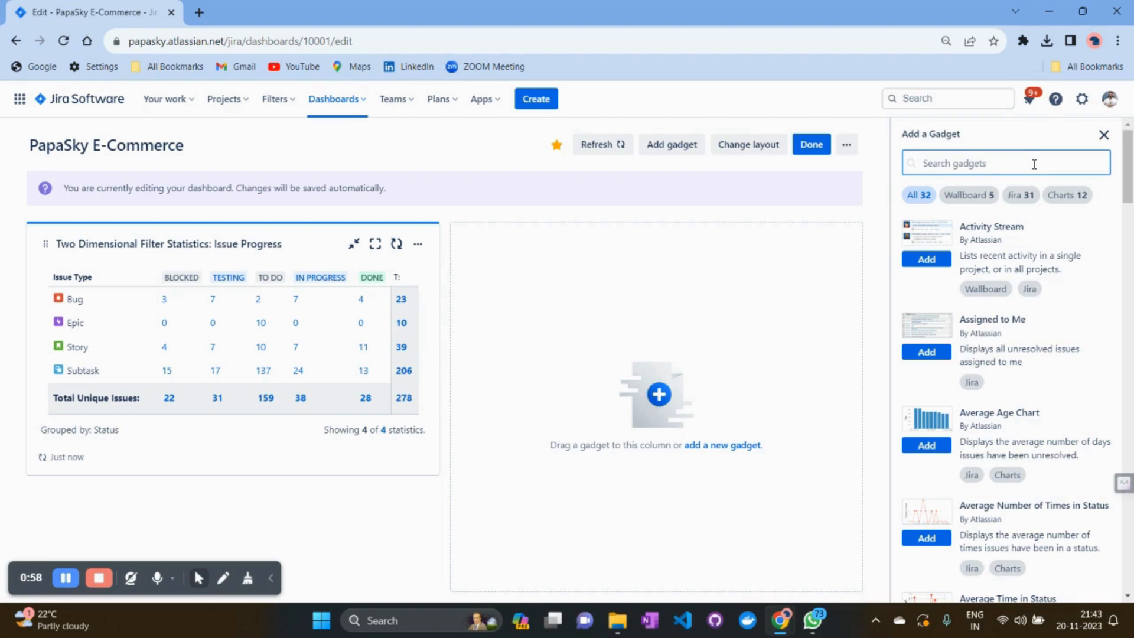
scroll(down, 3)
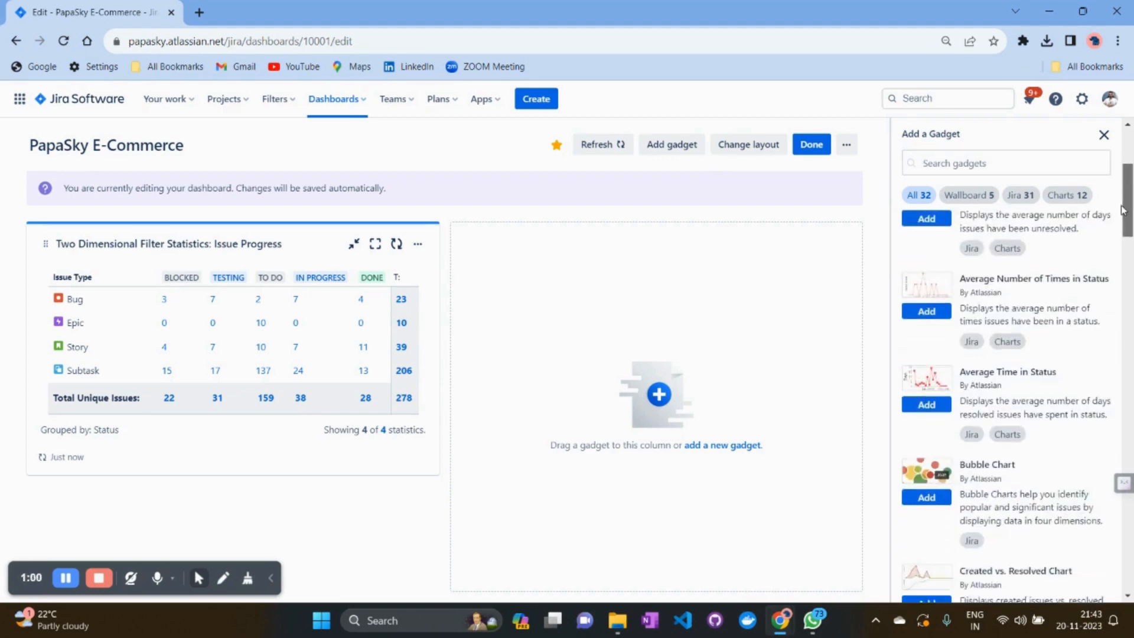
scroll(down, 3)
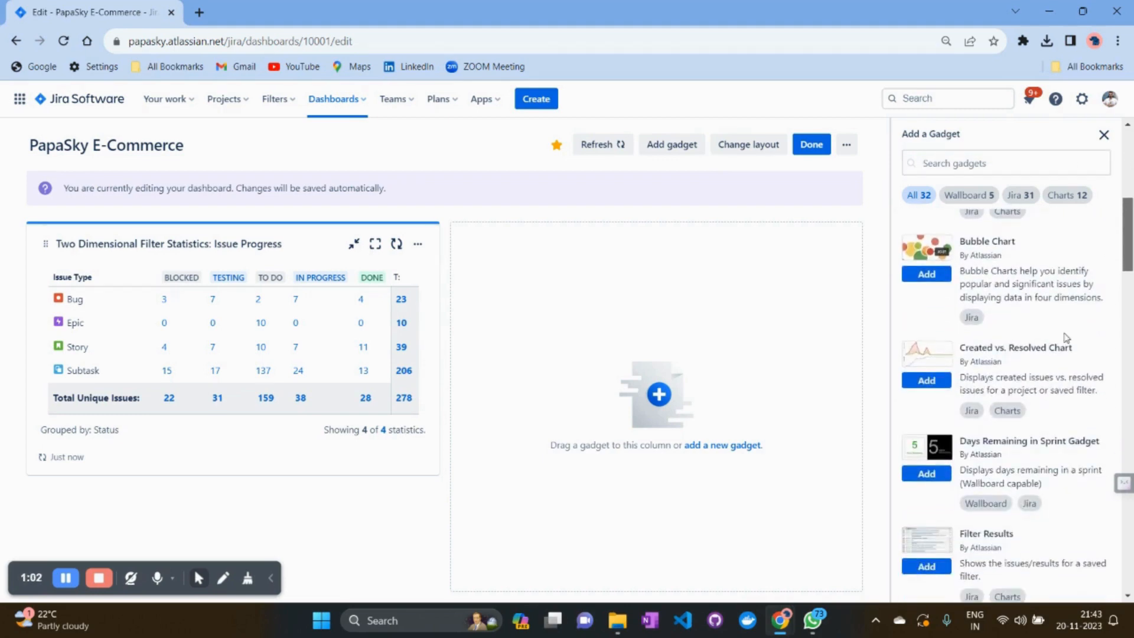
click(1004, 163)
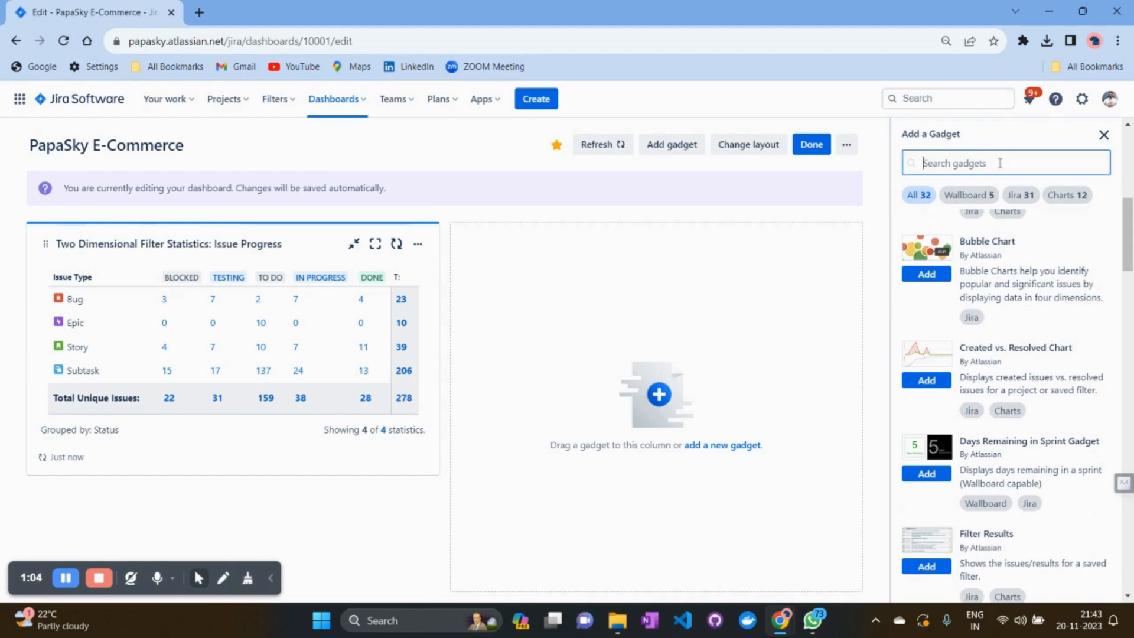
text(created)
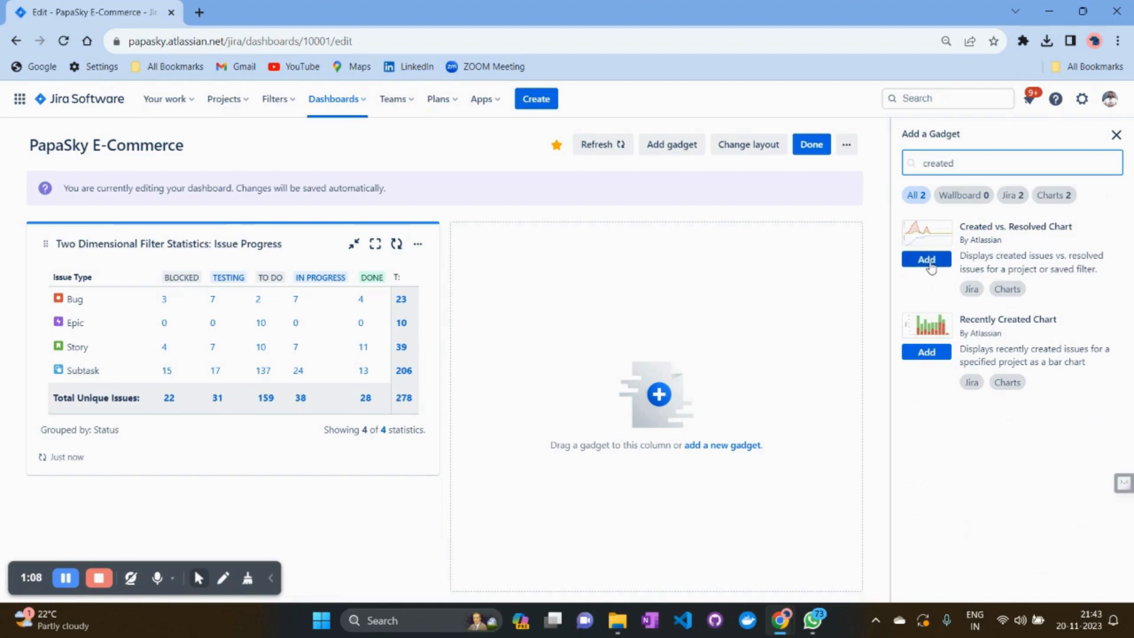
- Add a Created vs. Resolved Chart gadget and set its project to PapaSky (PAP)
click(926, 259)
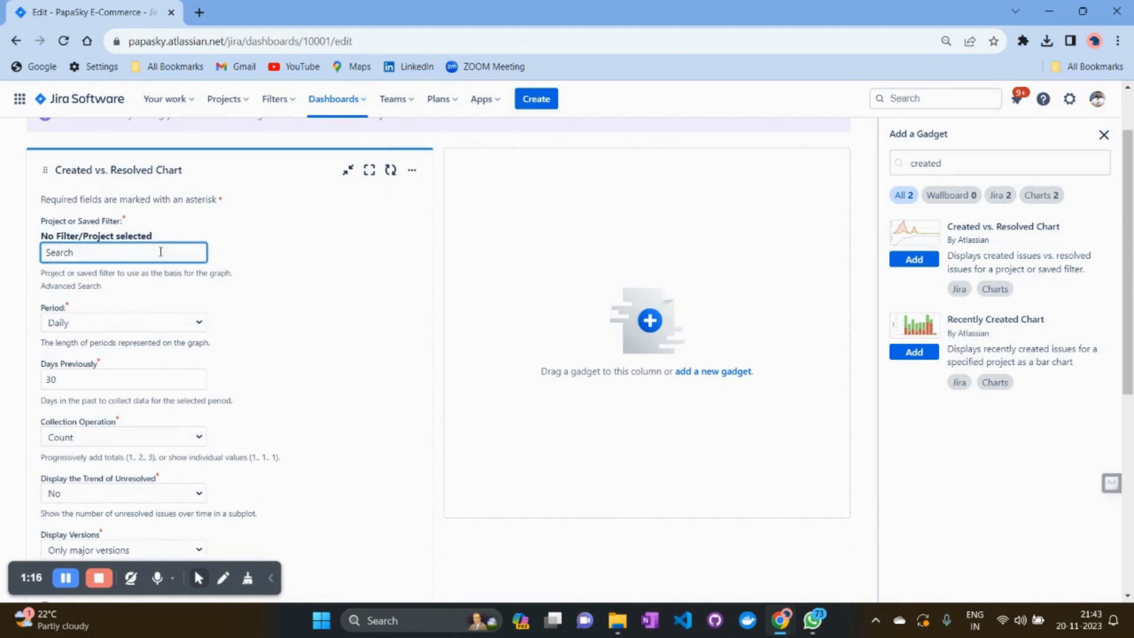
text(pa)
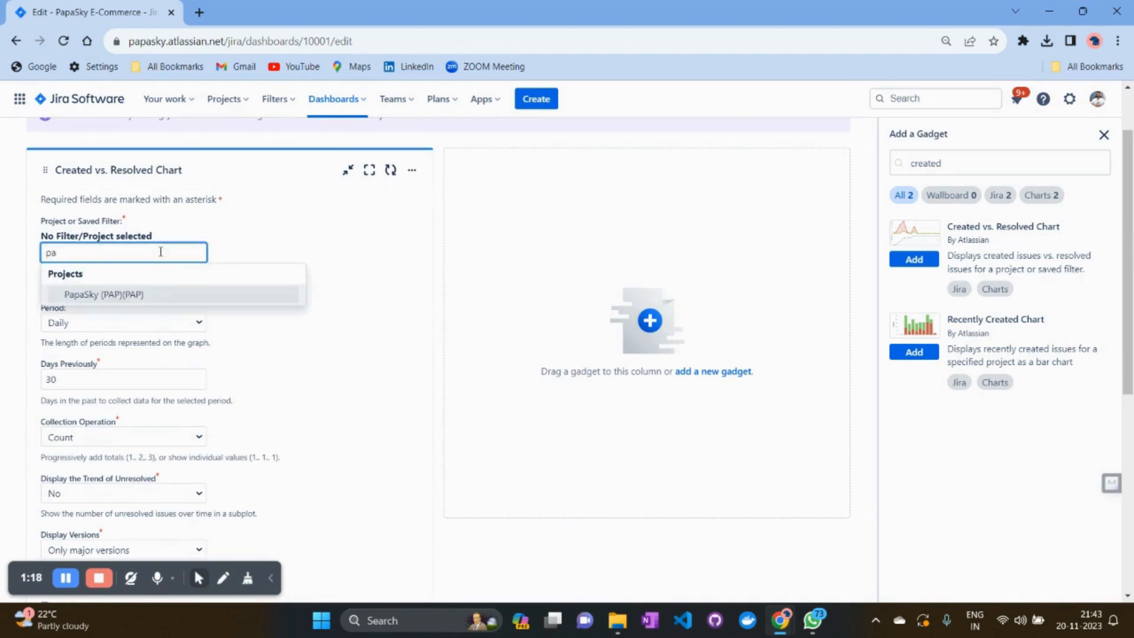
mouse_move(187, 294)
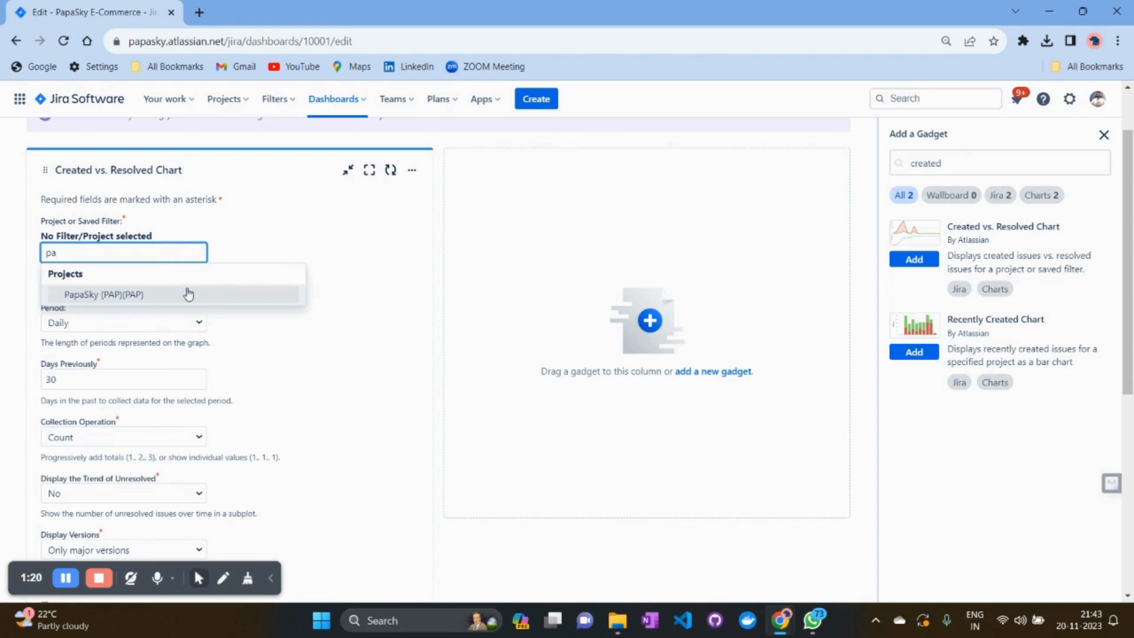
click(104, 294)
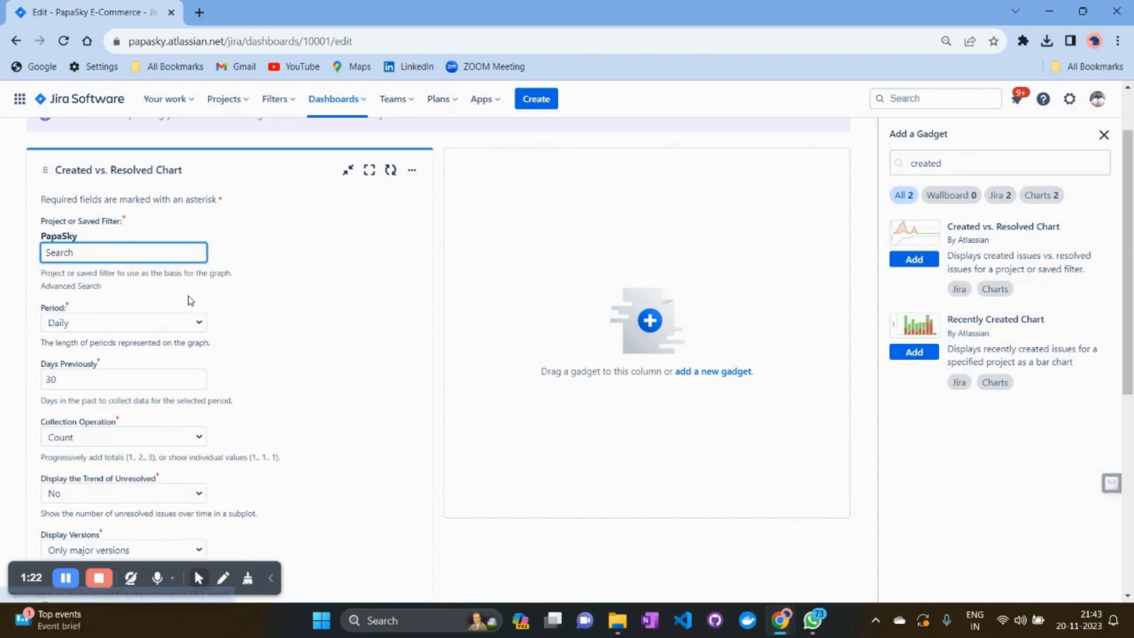
scroll(down, 3)
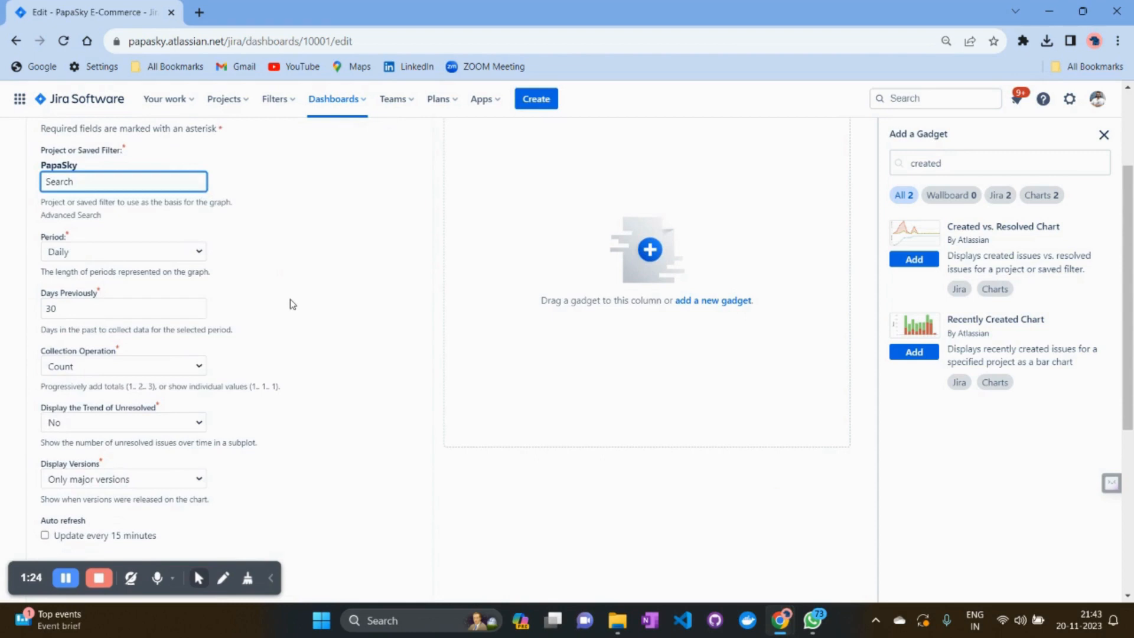
- Keep the chart period Daily and the collection operation Count
click(123, 251)
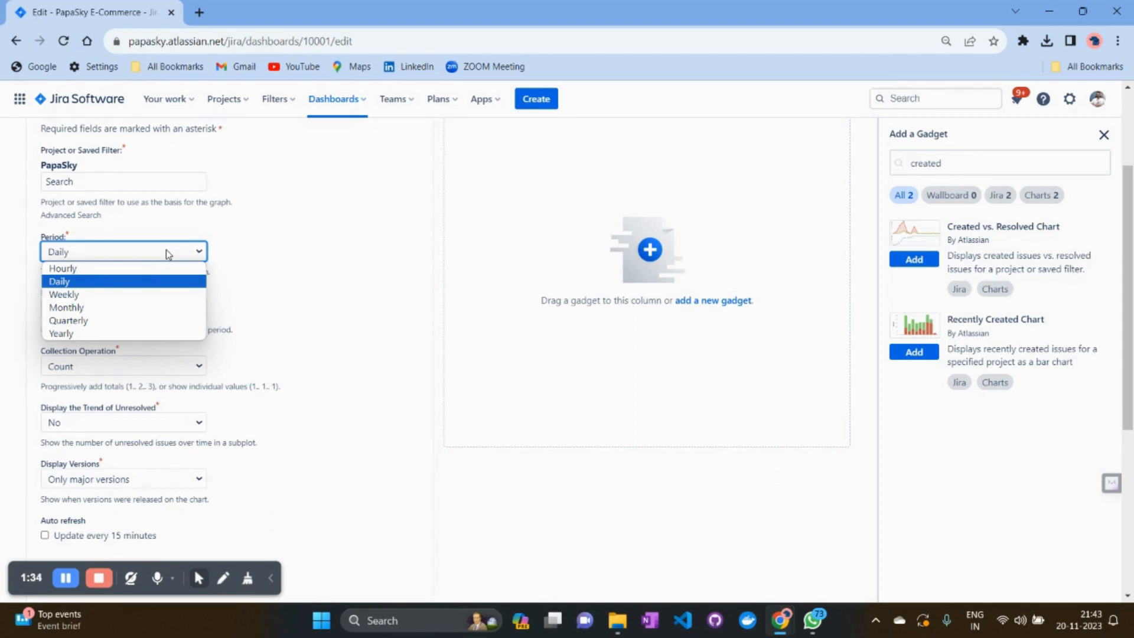
mouse_move(118, 307)
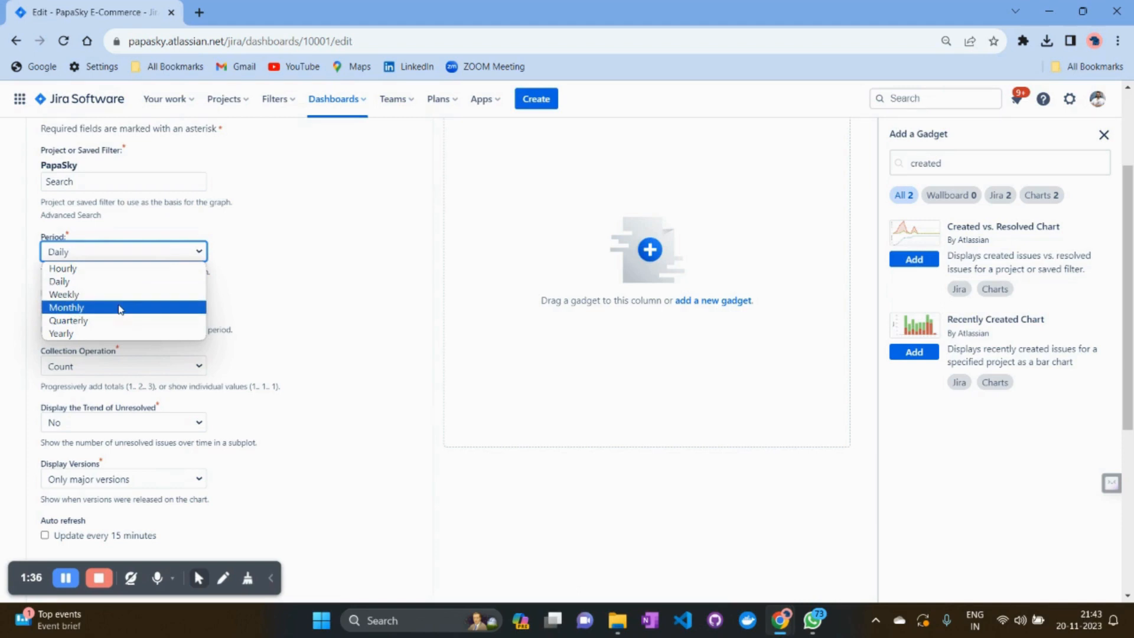
mouse_move(123, 294)
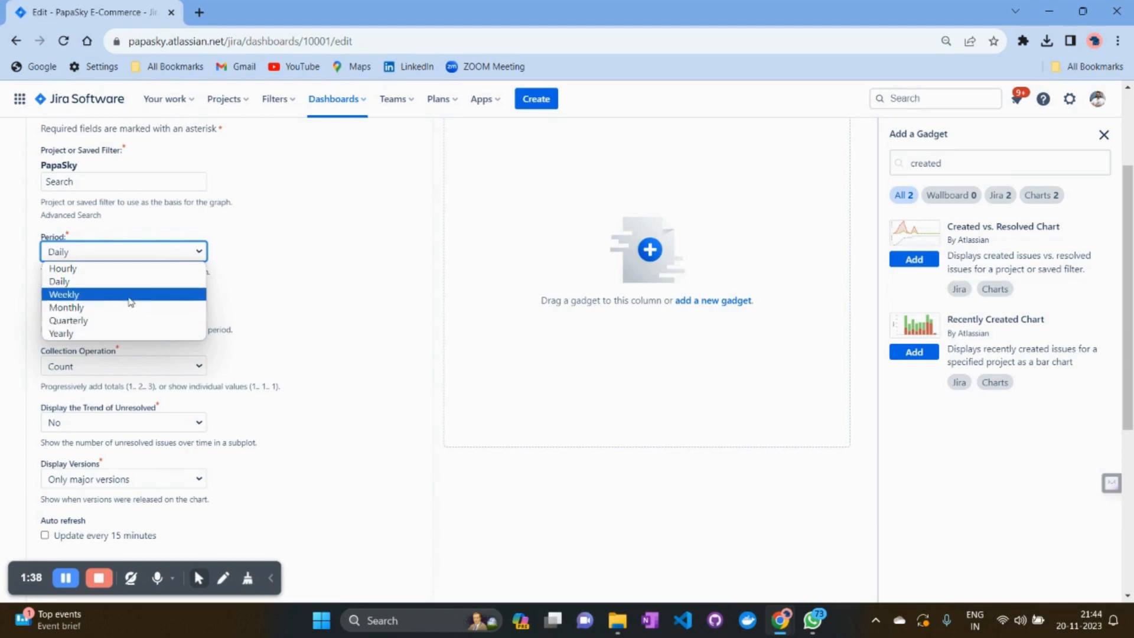
click(59, 281)
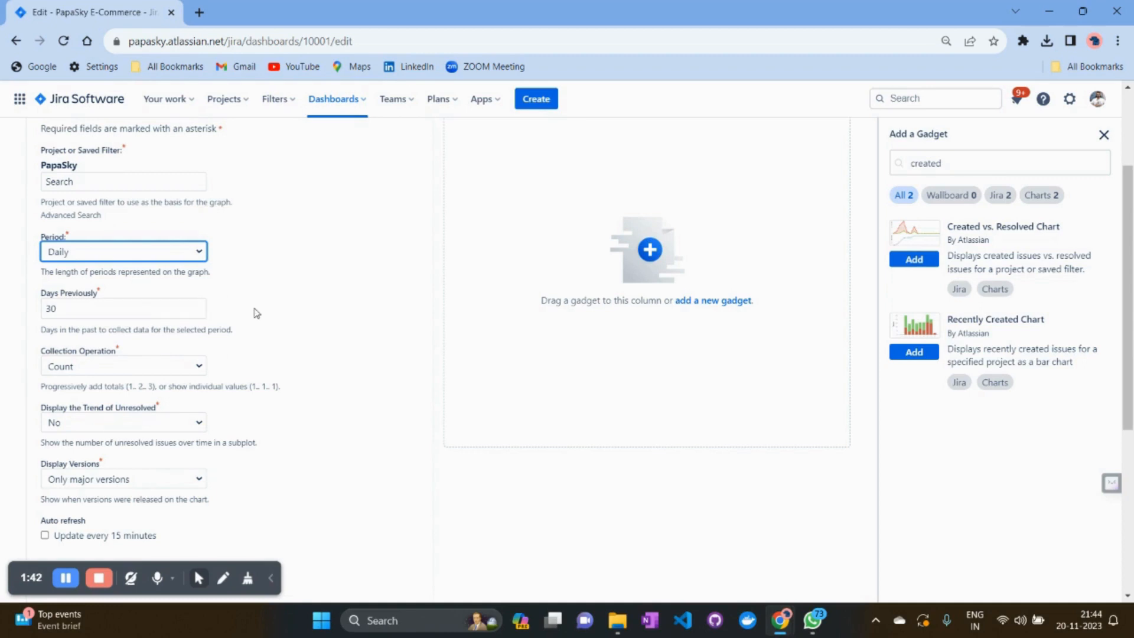
scroll(down, 3)
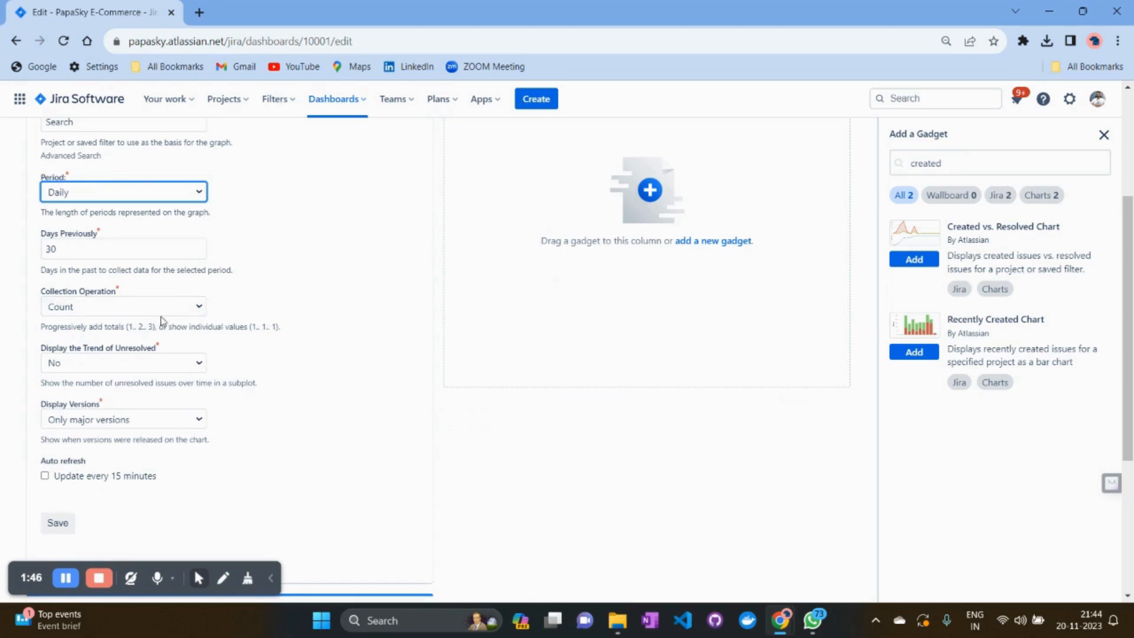
click(123, 305)
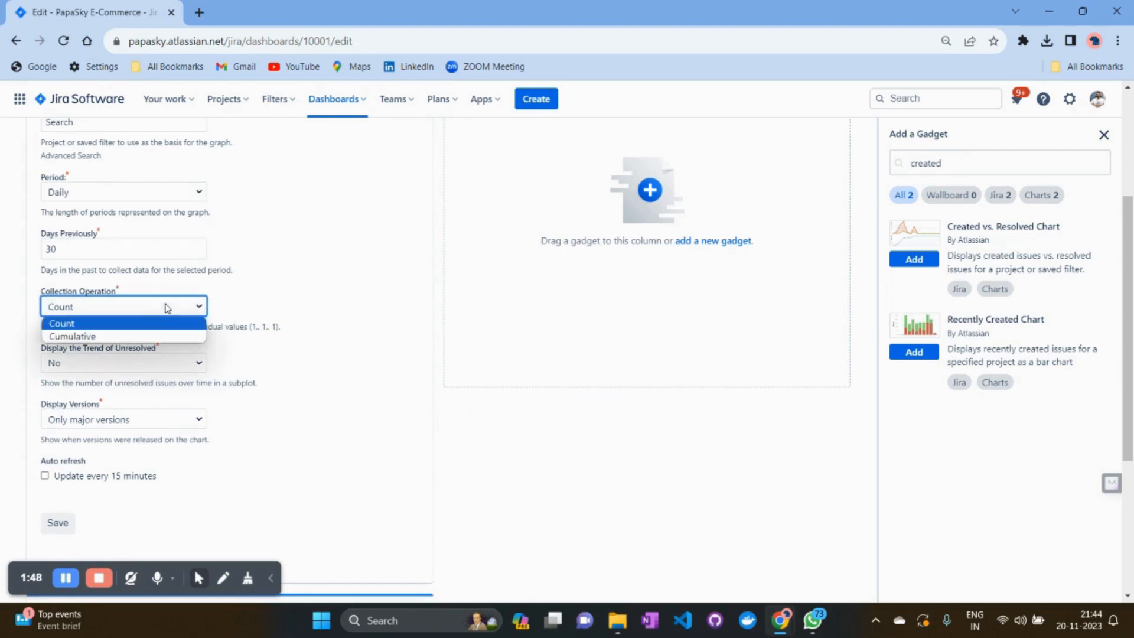
mouse_move(149, 330)
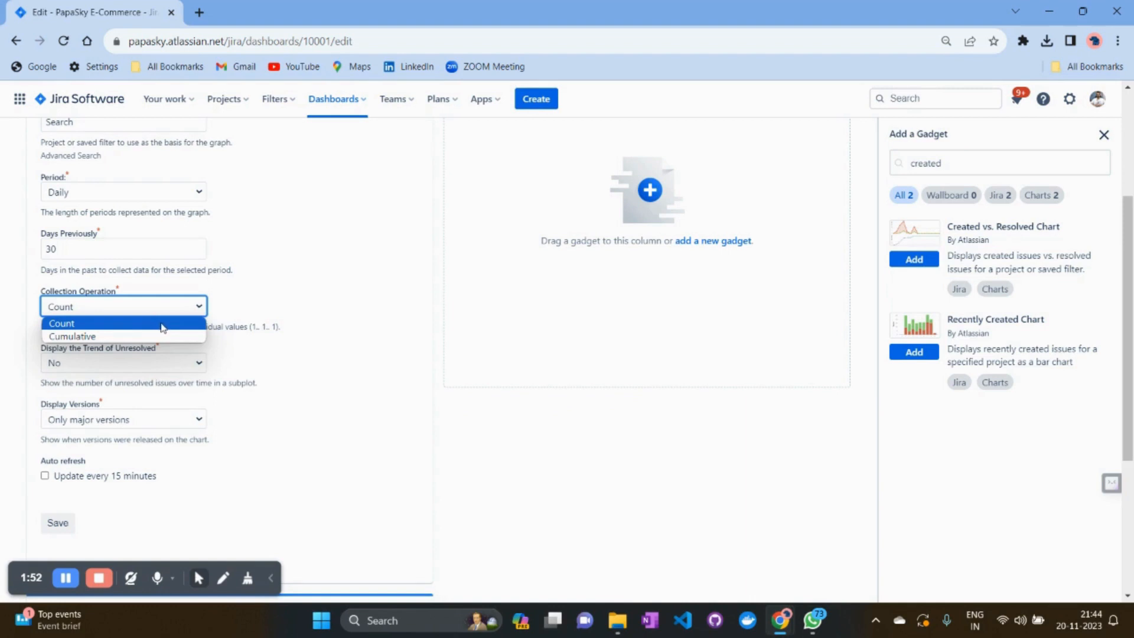
click(60, 324)
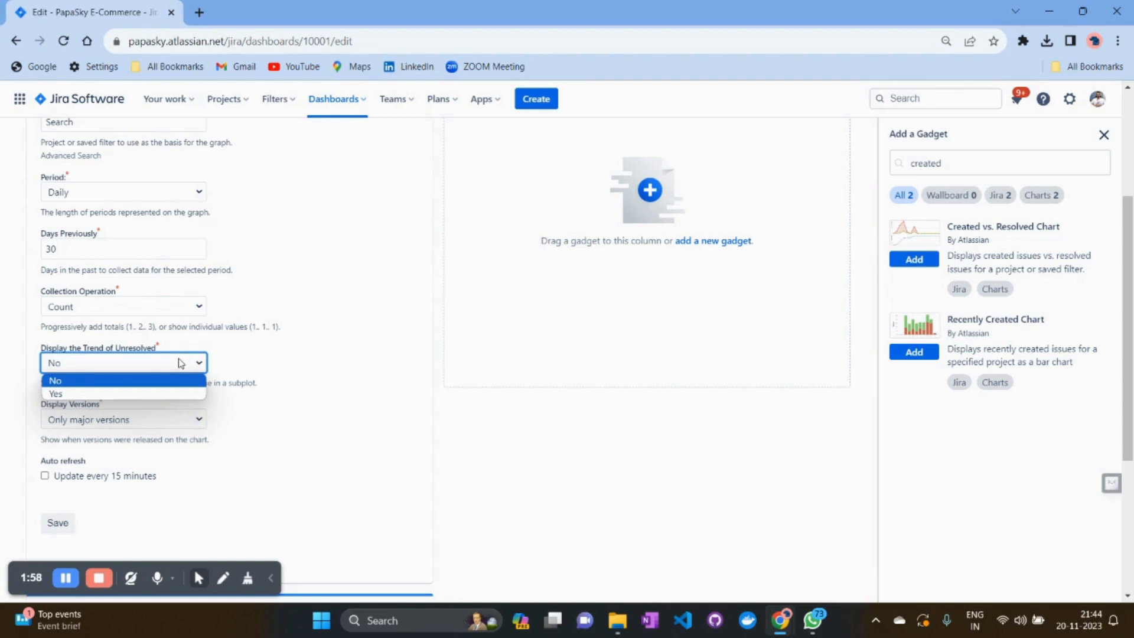
mouse_move(157, 391)
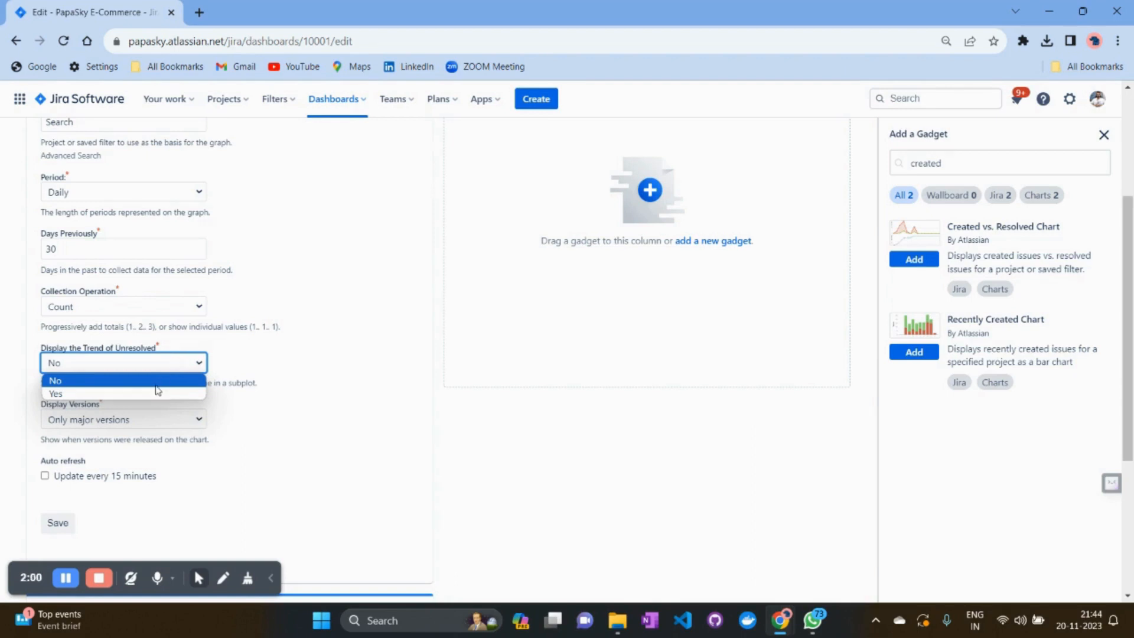
- Show the unresolved trend, display all versions, and auto-refresh every 15 minutes
click(56, 393)
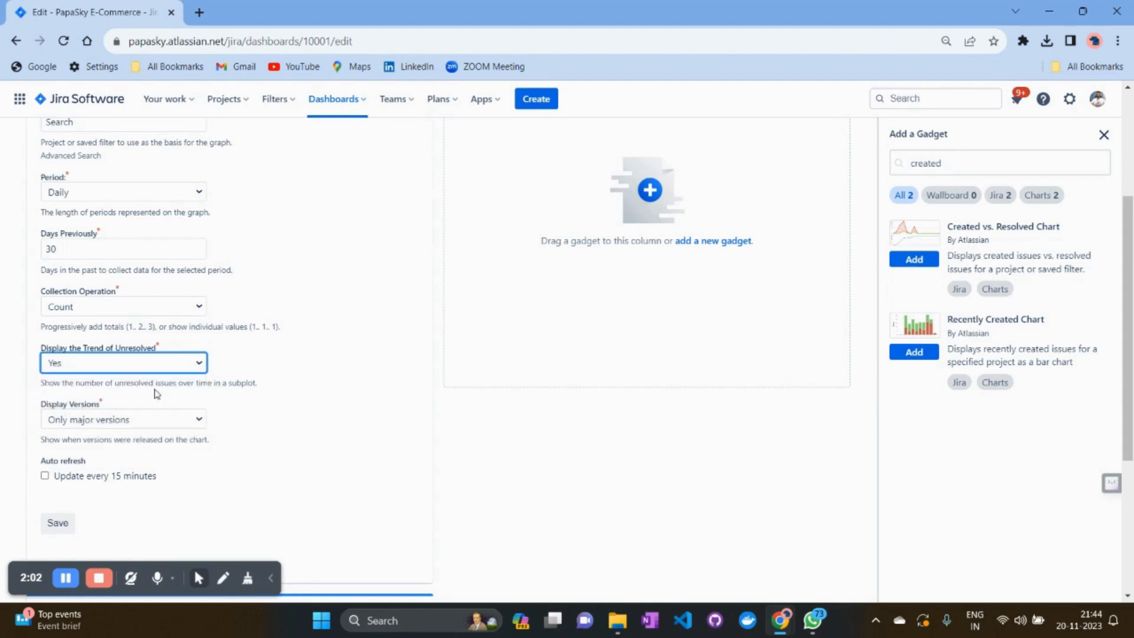
scroll(down, 3)
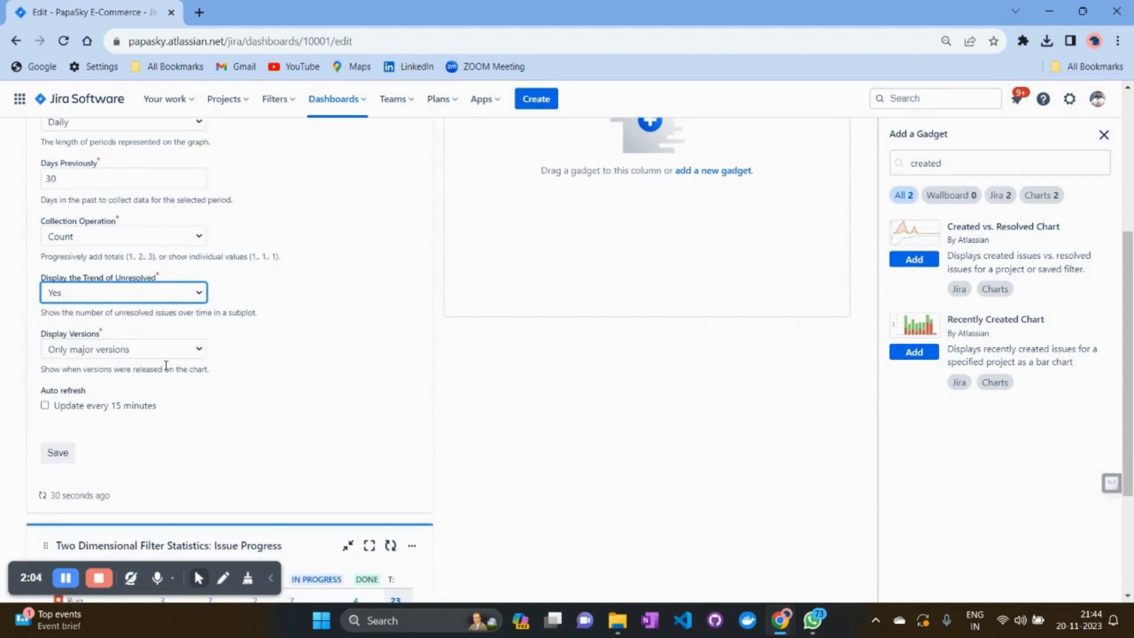
click(123, 350)
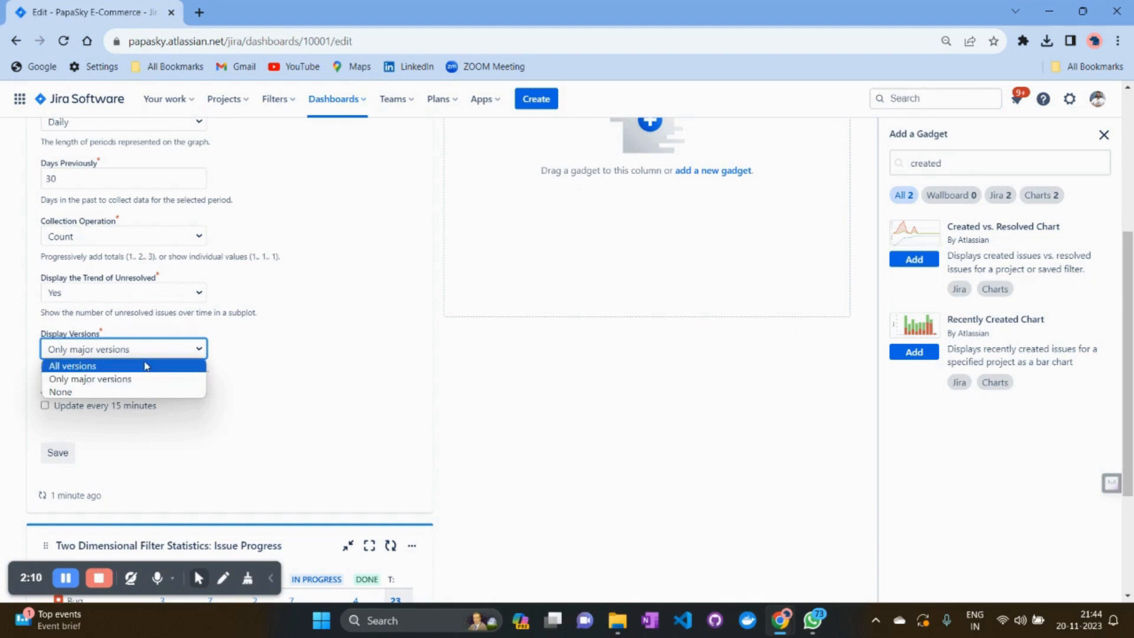
click(72, 365)
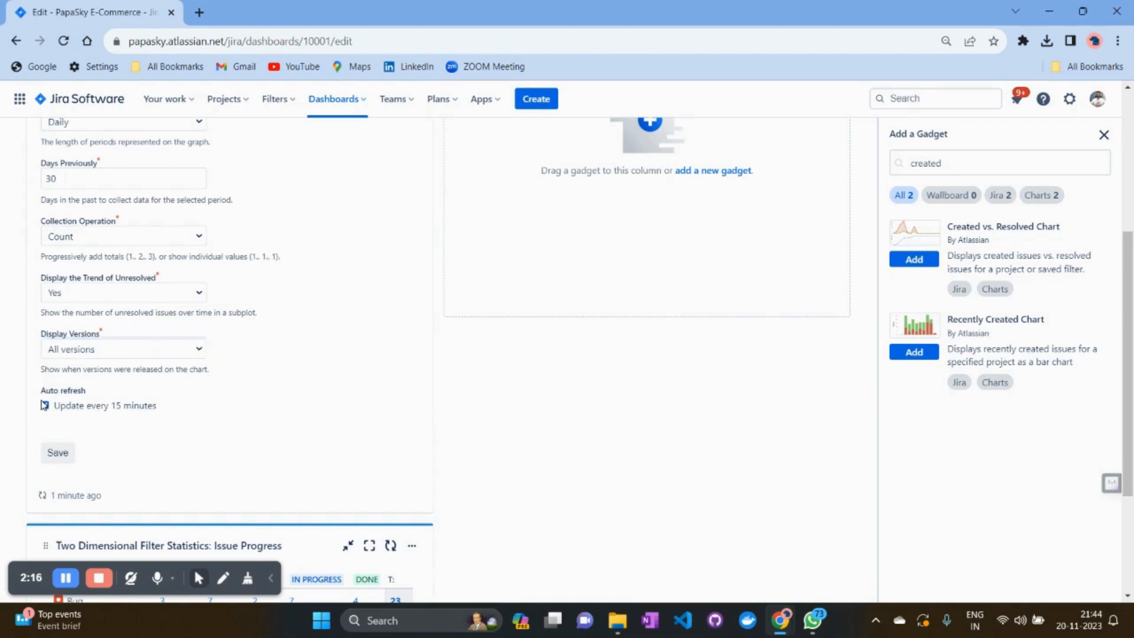
click(44, 405)
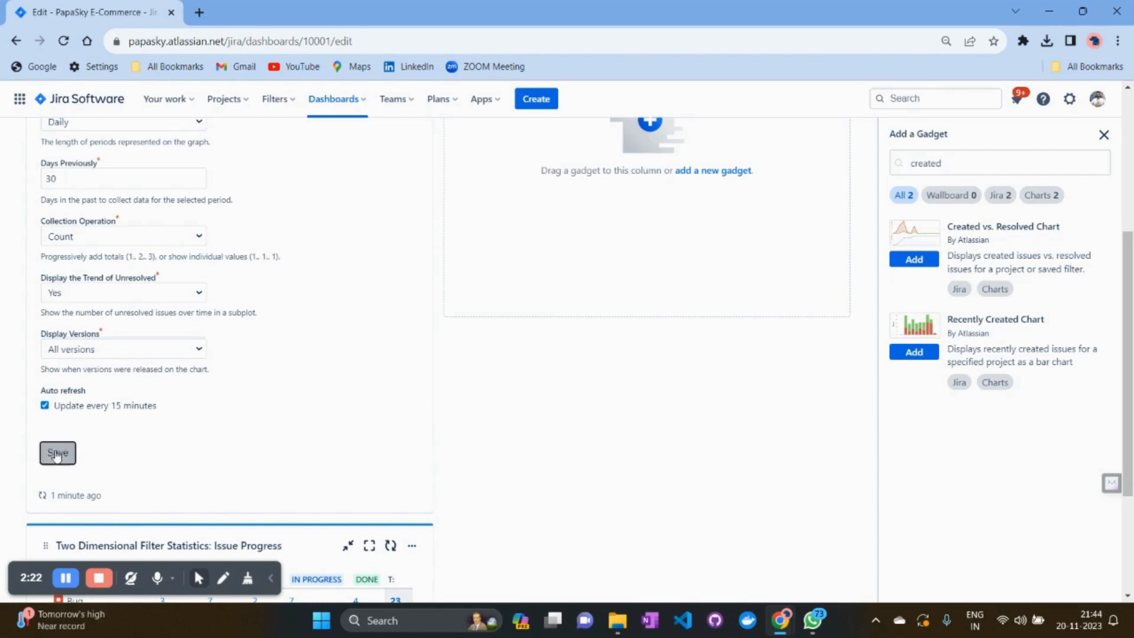
- Save the chart gadget and leave dashboard edit mode
click(57, 452)
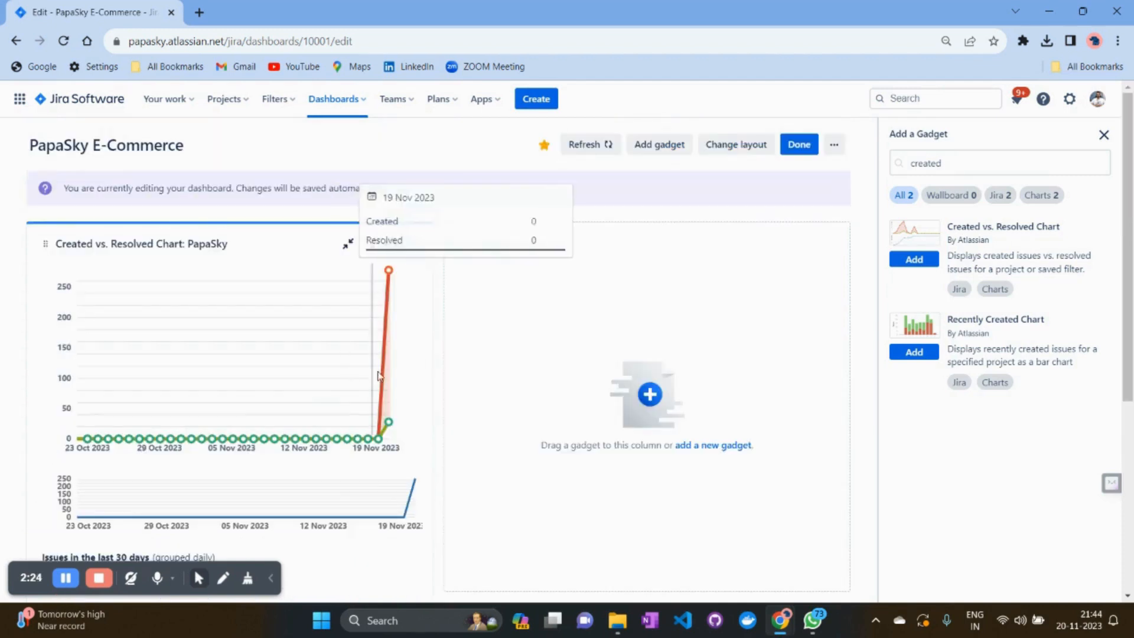
click(799, 144)
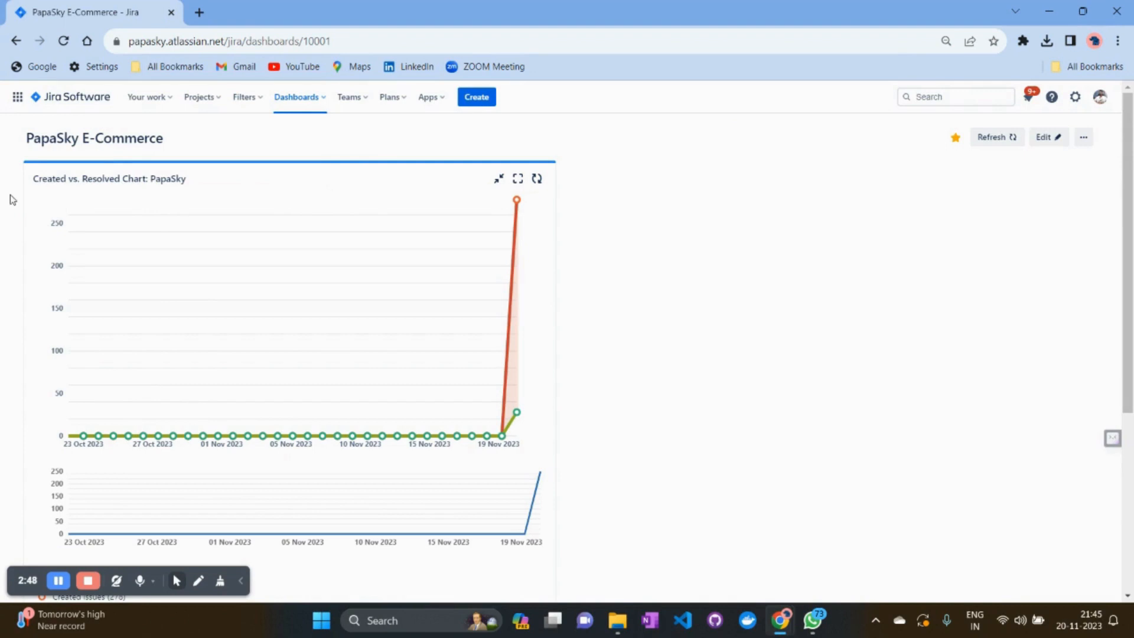
mouse_move(114, 187)
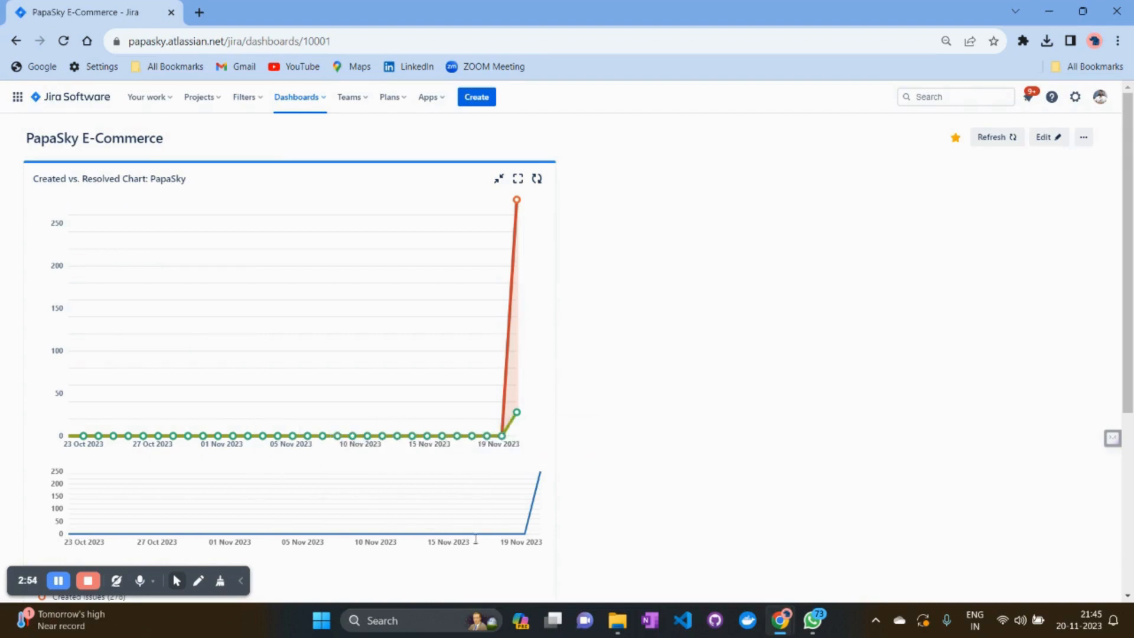
mouse_move(114, 434)
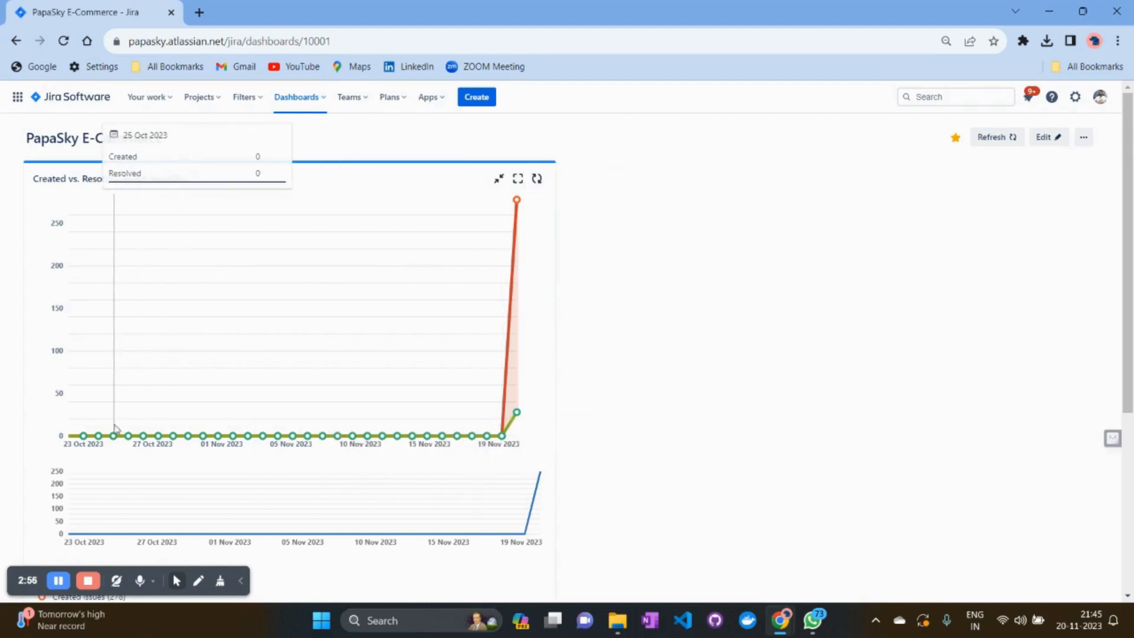
mouse_move(83, 436)
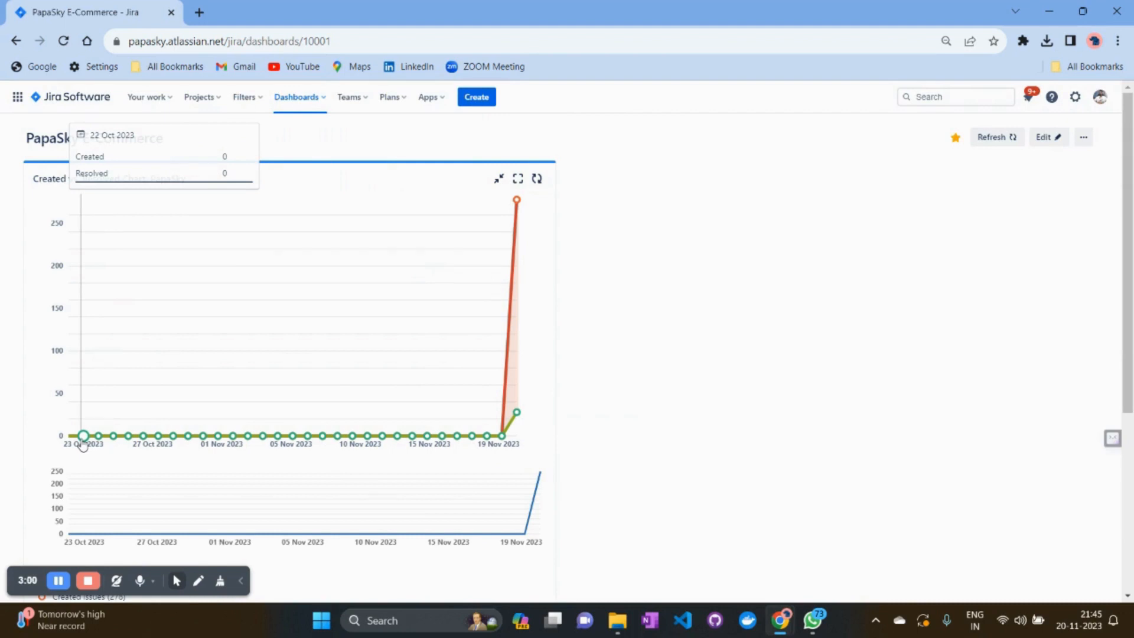
mouse_move(221, 436)
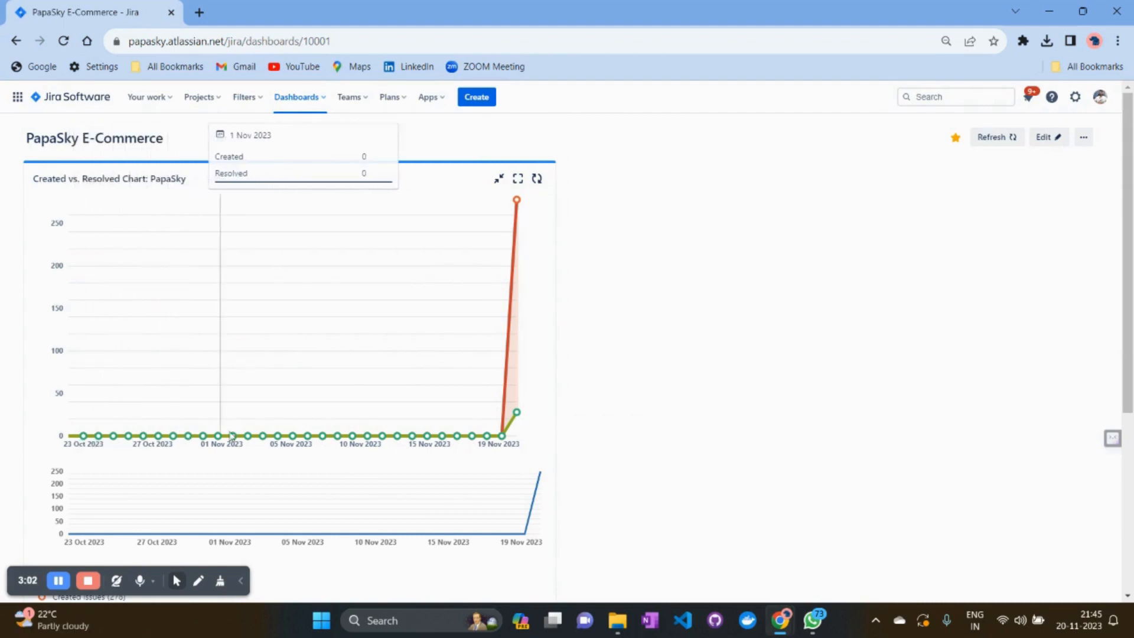
mouse_move(502, 436)
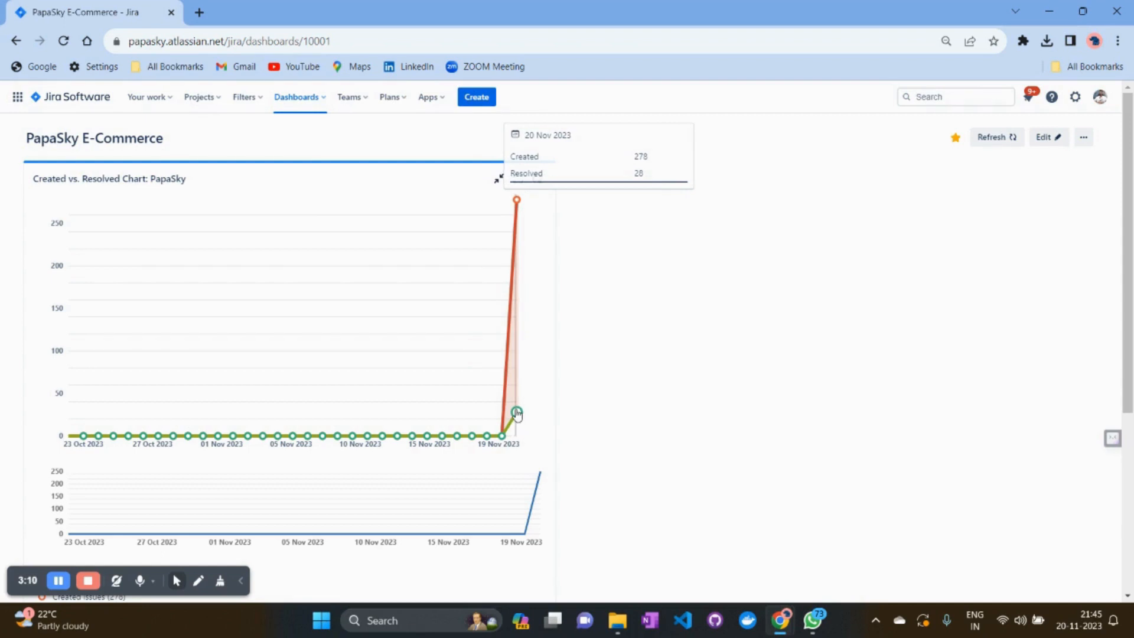
mouse_move(504, 405)
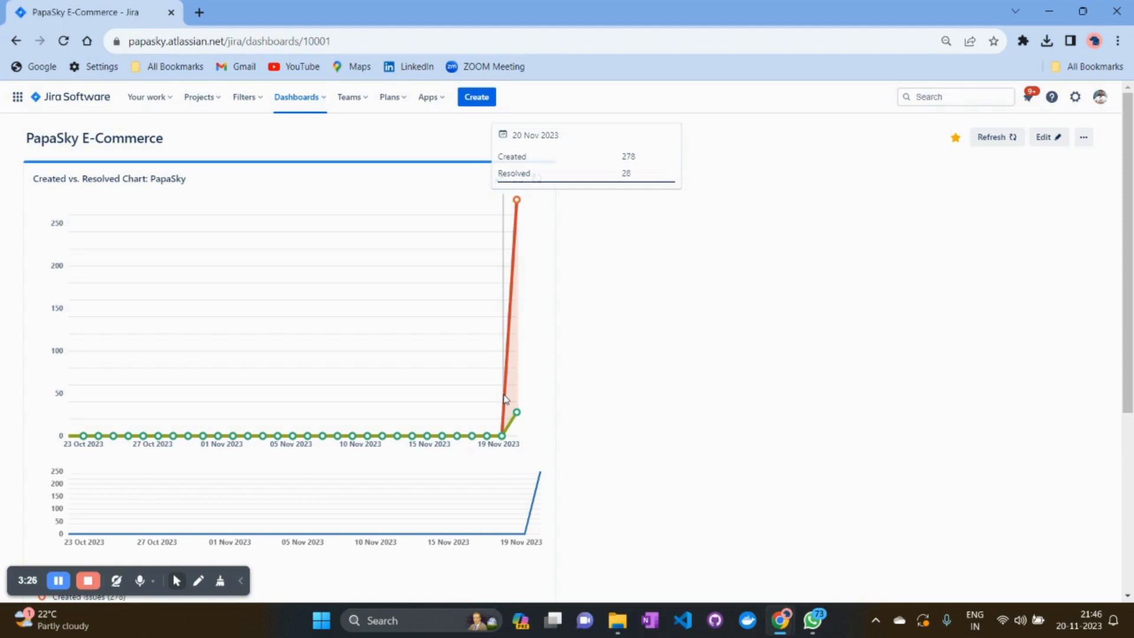
mouse_move(733, 275)
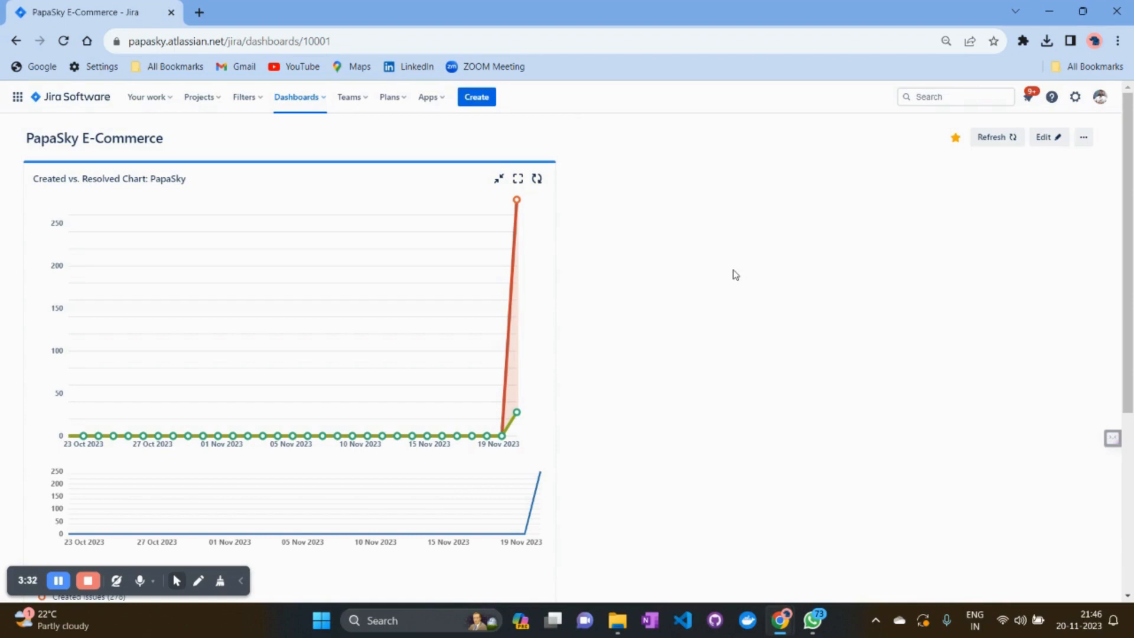
mouse_move(721, 270)
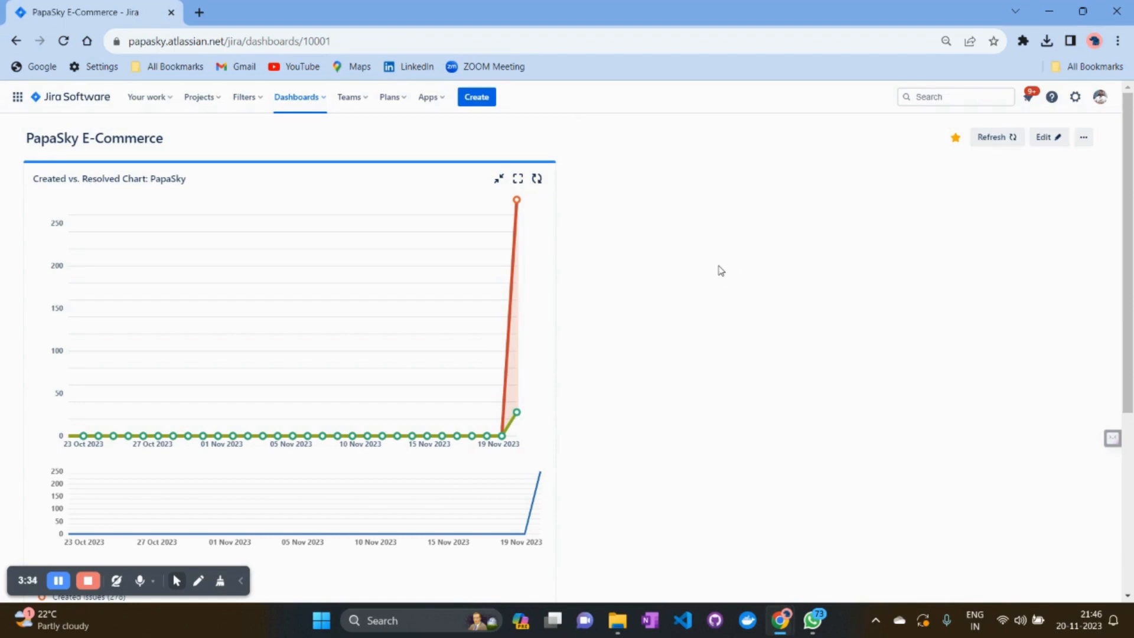